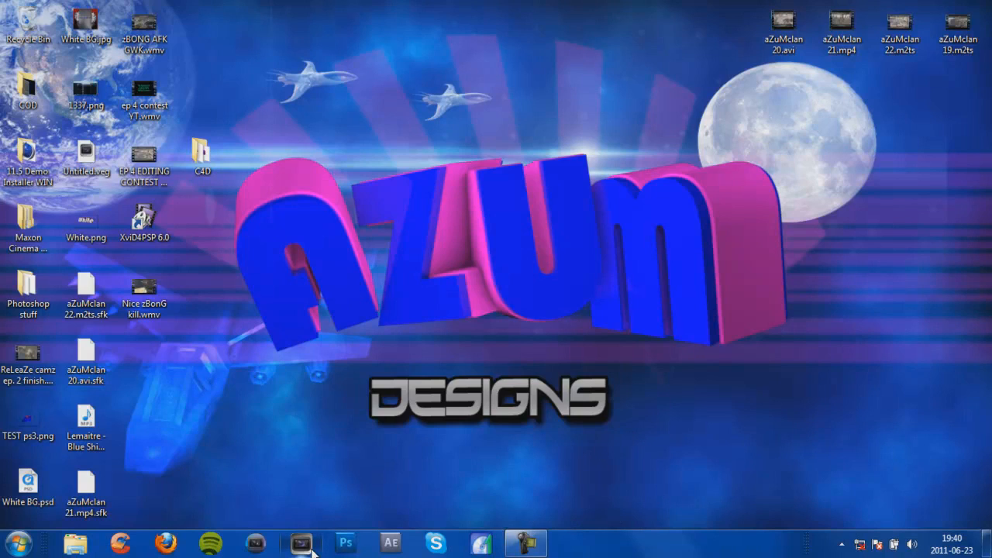
Bring up Vegas Pro 10.0 from the taskbar, showing an empty 1280x720 project
click(301, 542)
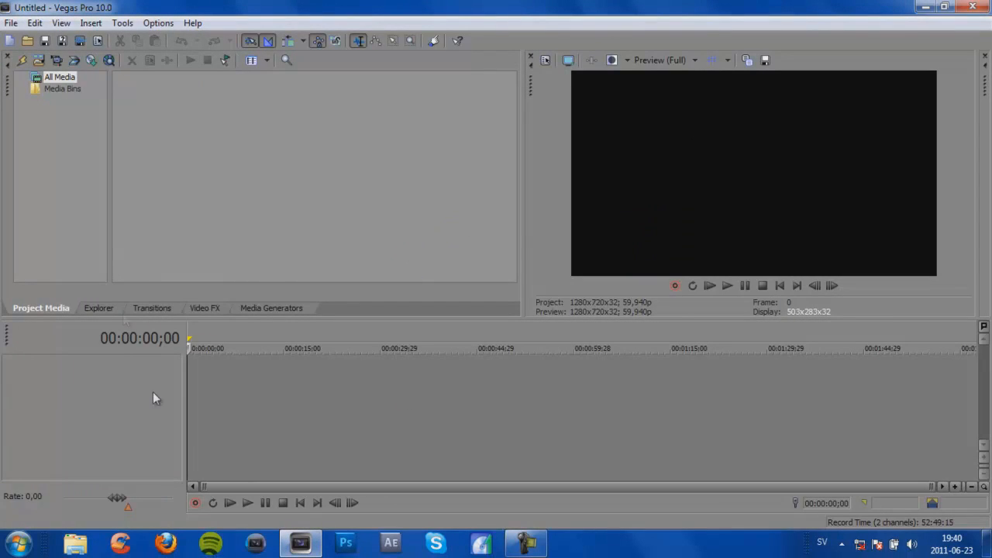
Start a new project with the HD 720-60p (1280x720; 59,940 fps) template
click(11, 22)
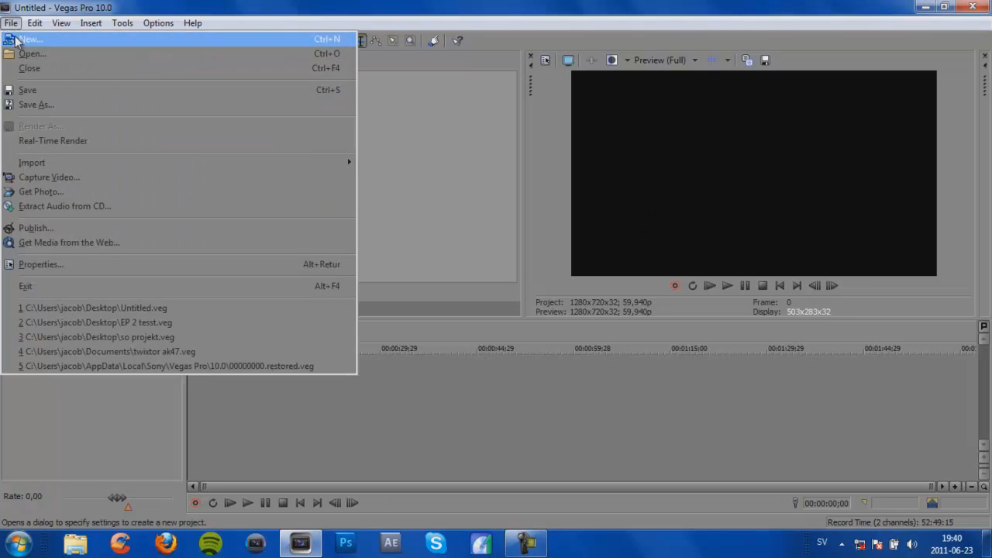
click(29, 40)
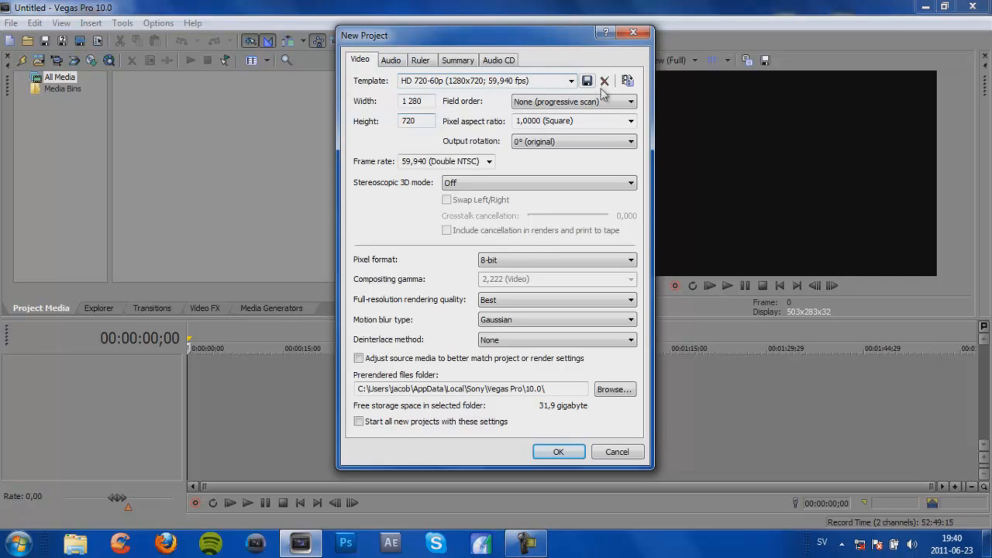
click(572, 80)
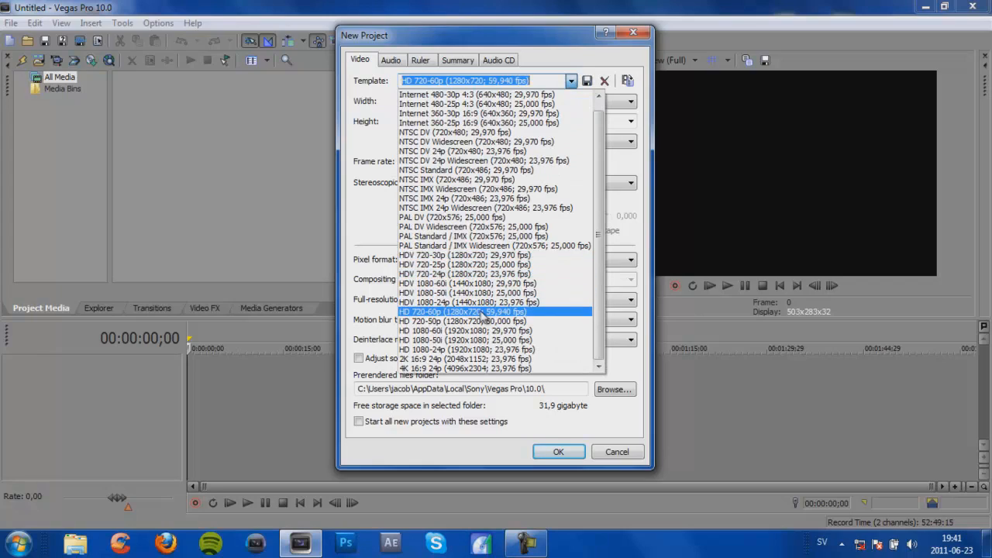
click(464, 311)
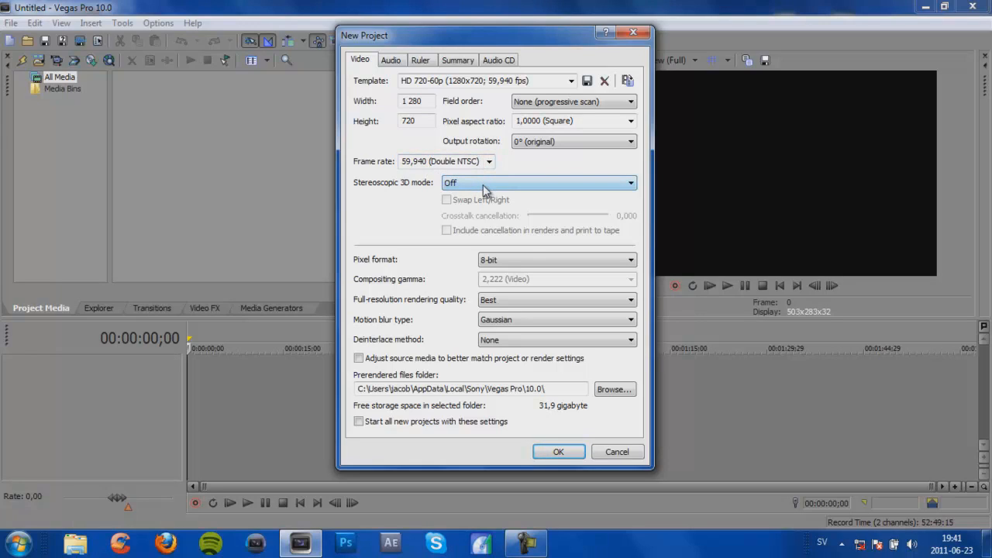
mouse_move(498, 200)
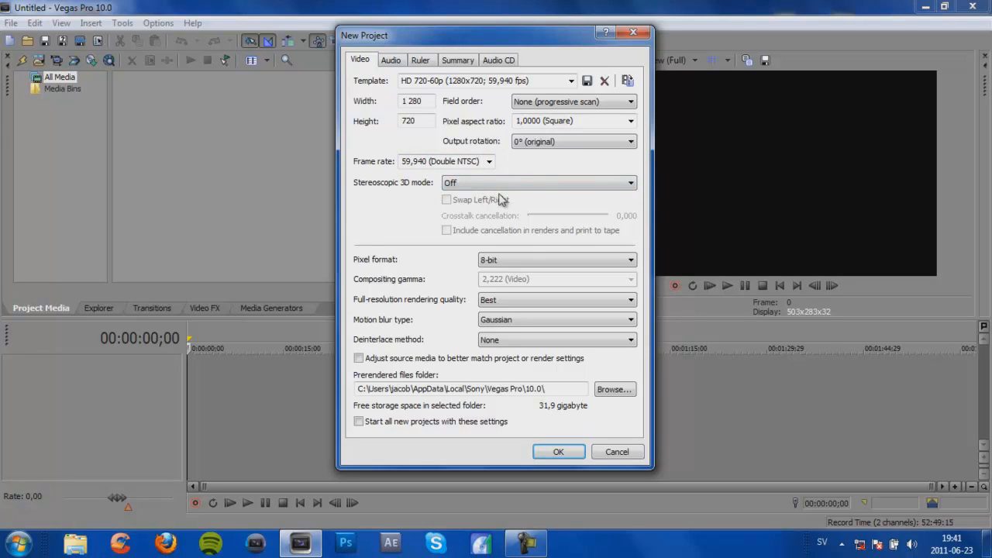
mouse_move(467, 247)
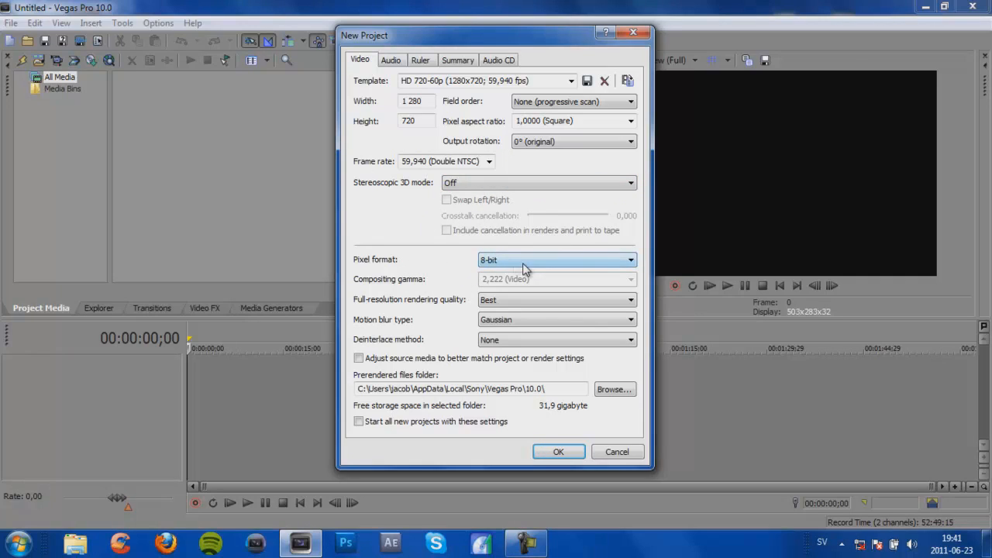
mouse_move(478, 310)
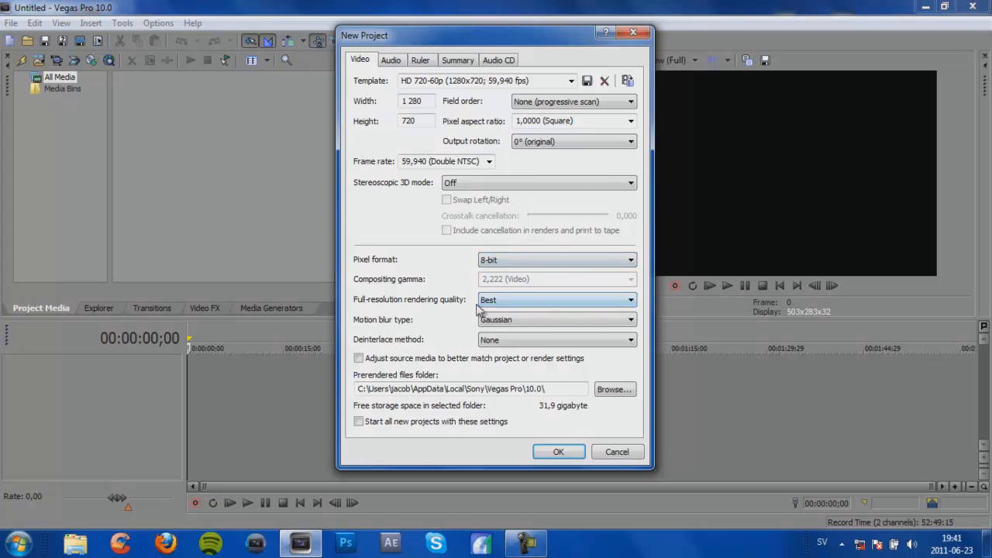
mouse_move(531, 304)
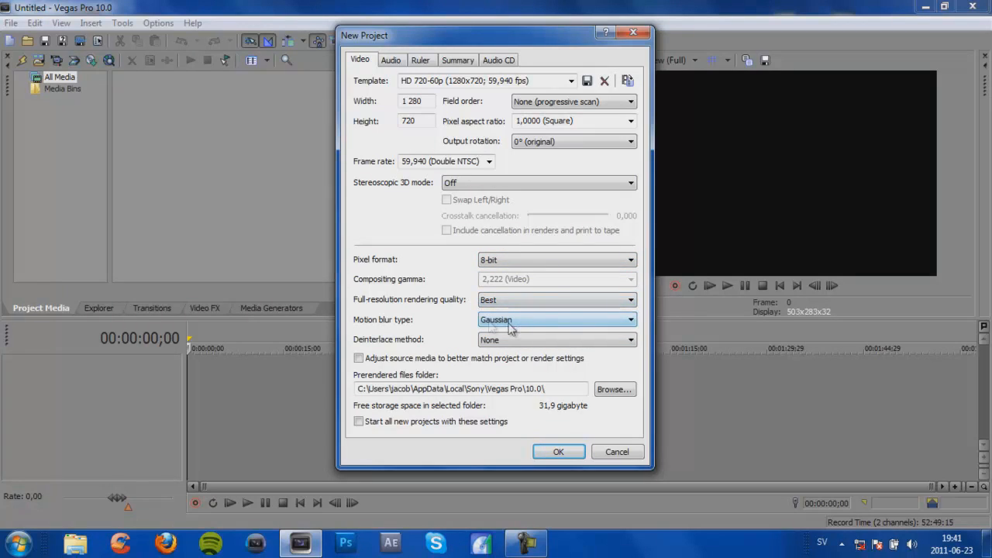
mouse_move(521, 326)
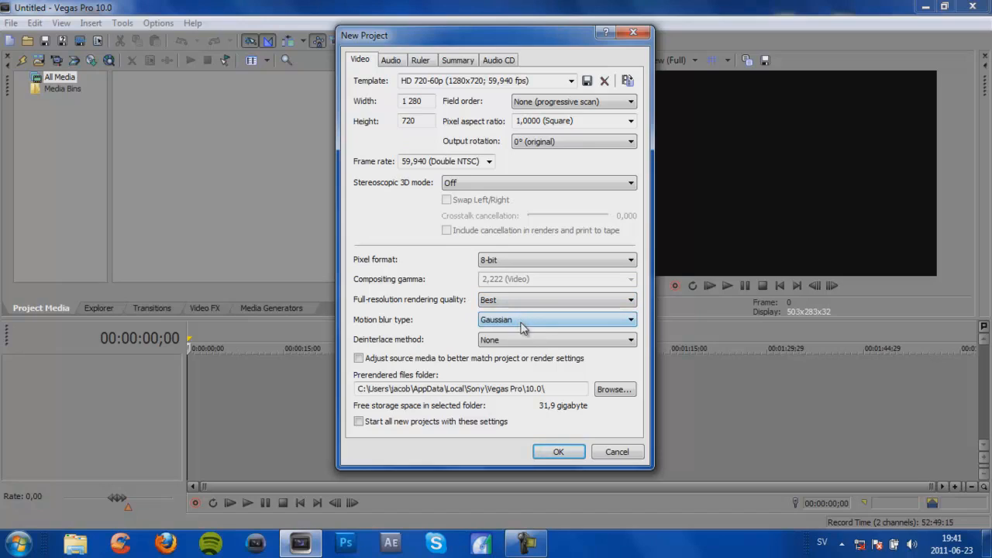
mouse_move(384, 345)
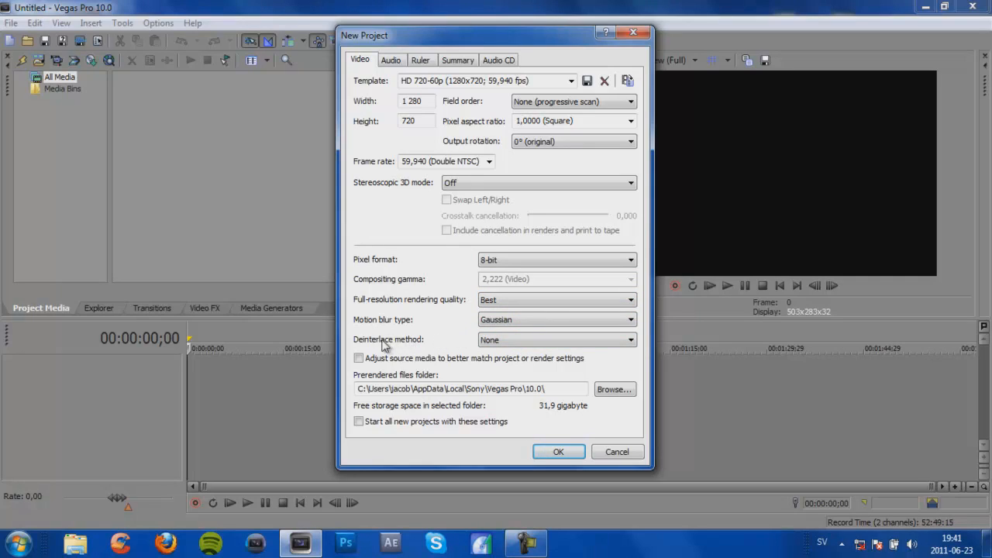
mouse_move(364, 350)
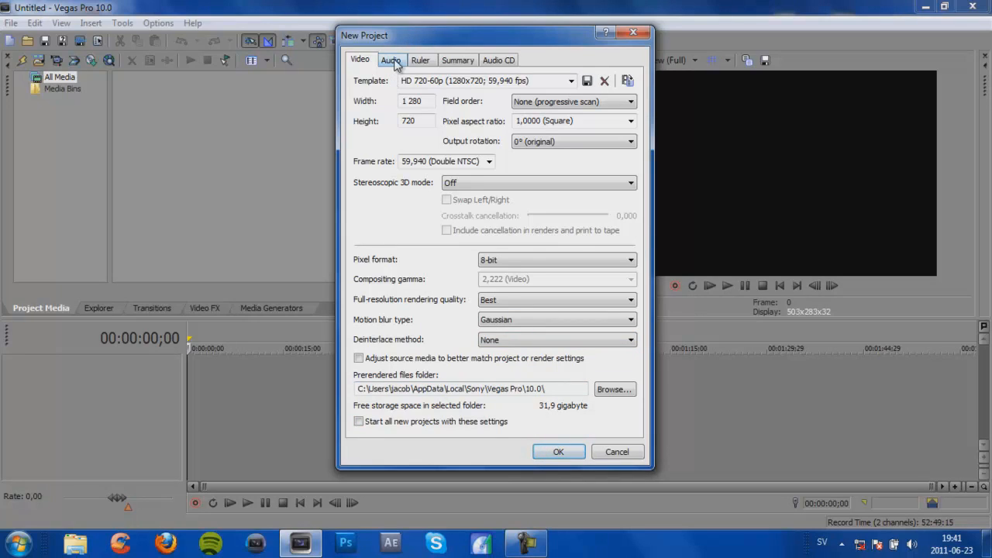
Keep audio resample quality at Best and confirm the new project settings
click(391, 59)
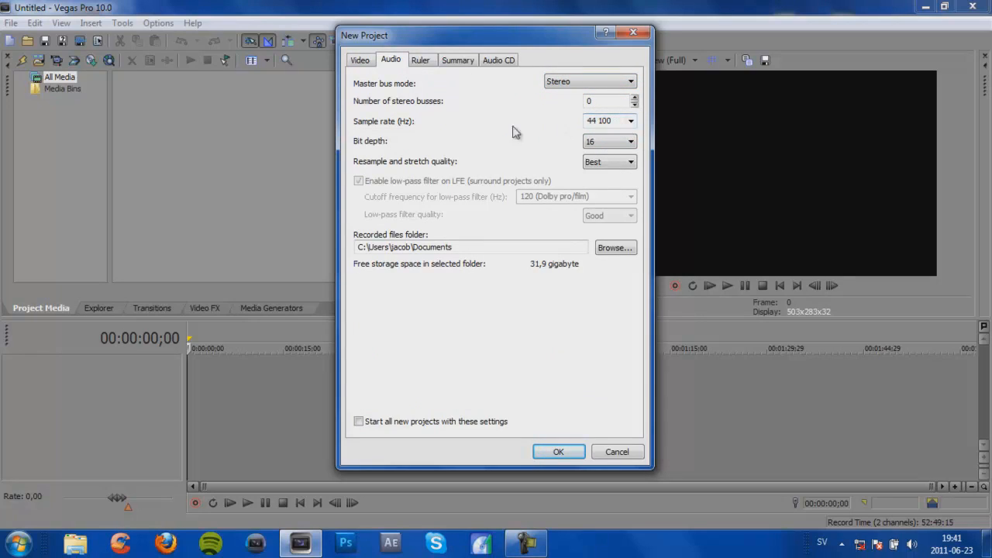
mouse_move(571, 124)
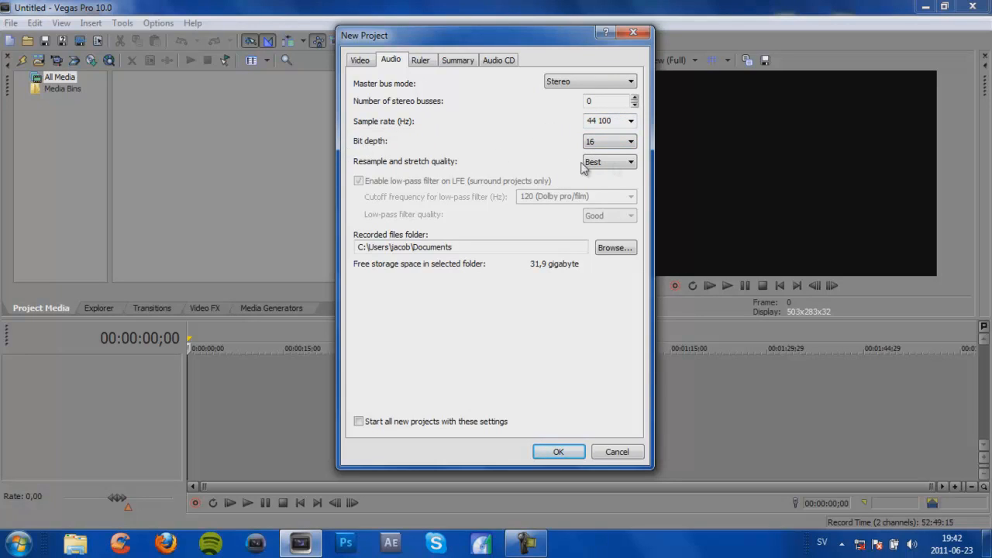
mouse_move(452, 172)
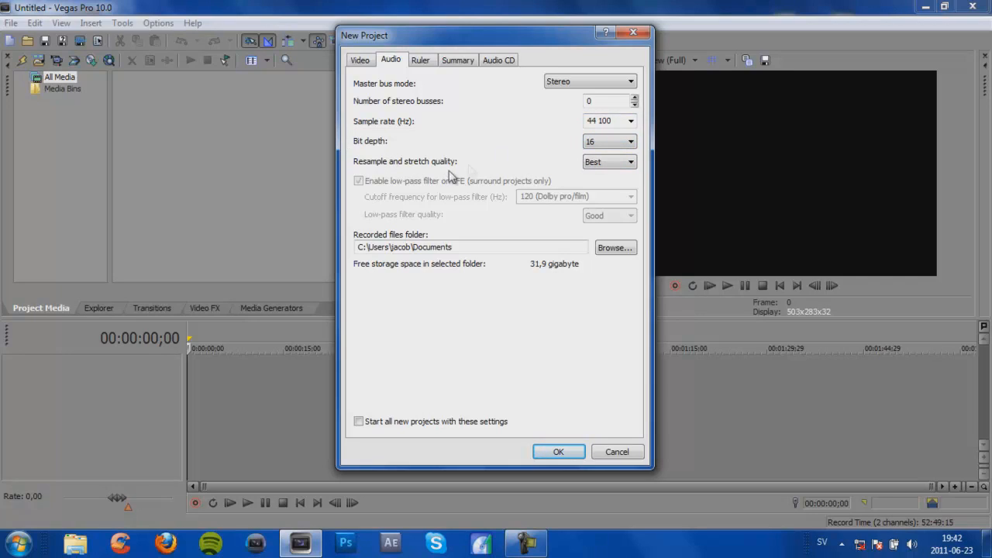
click(609, 161)
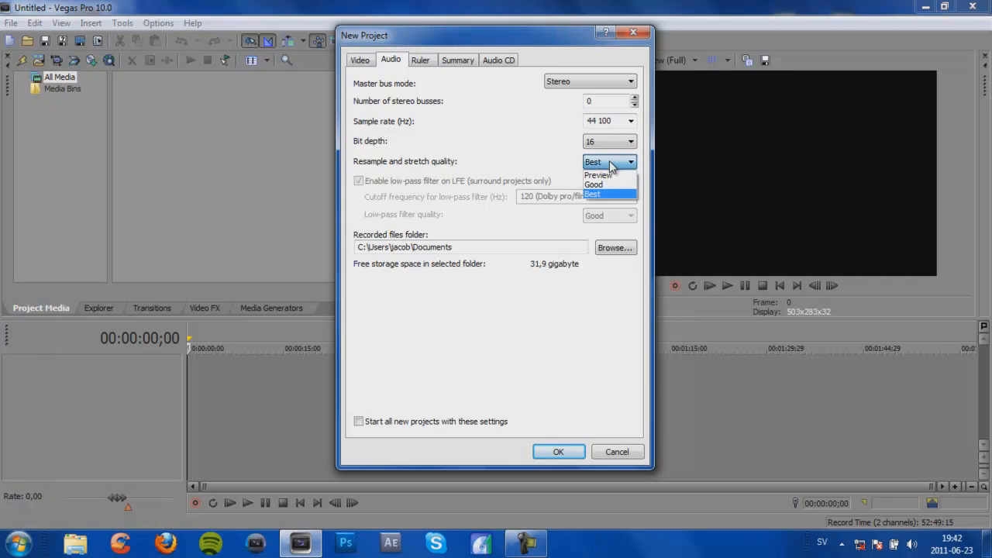
click(593, 194)
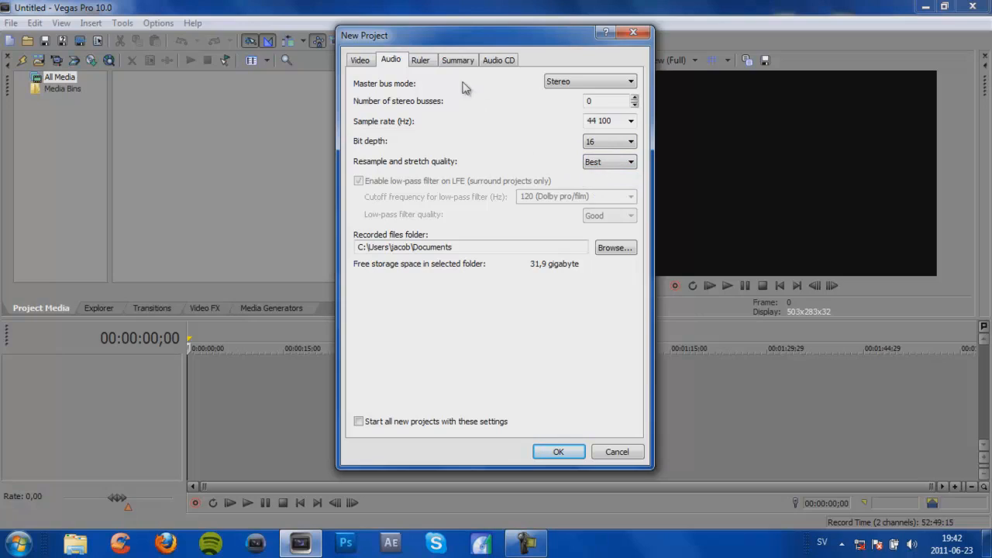
mouse_move(380, 93)
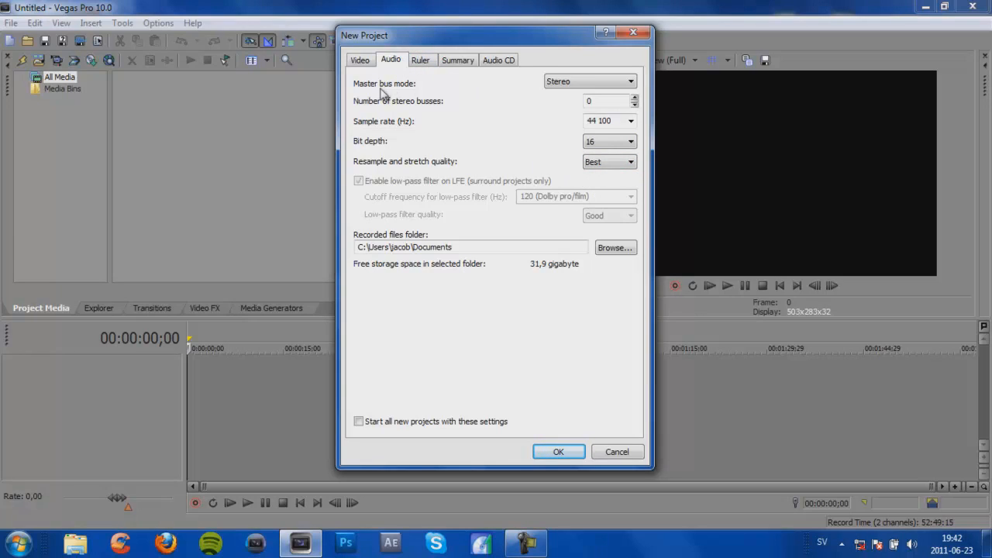
mouse_move(367, 124)
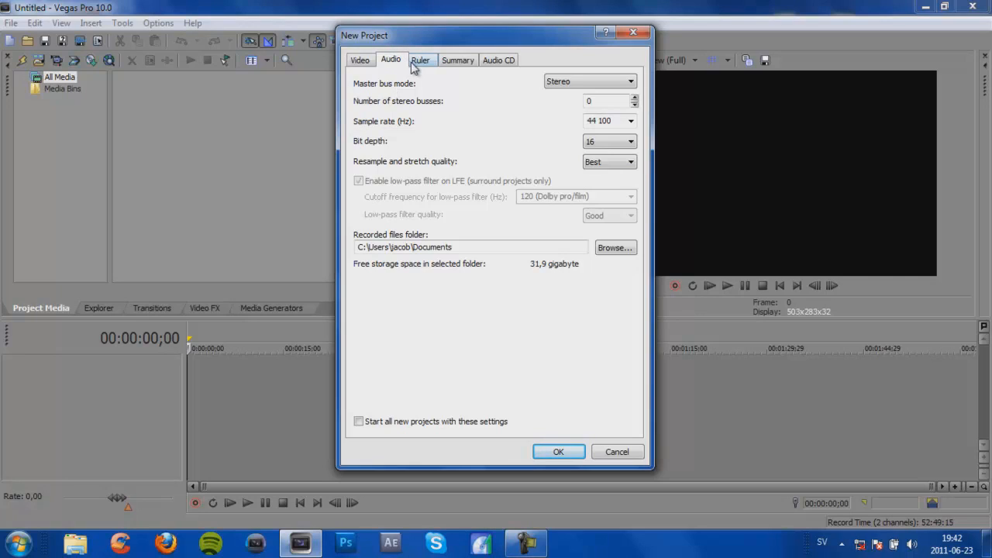
click(498, 60)
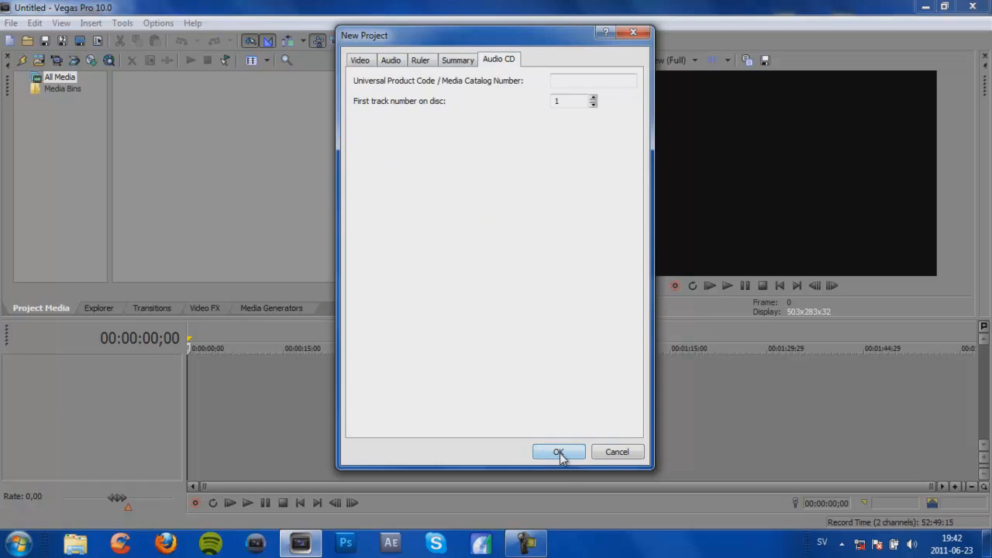
click(559, 452)
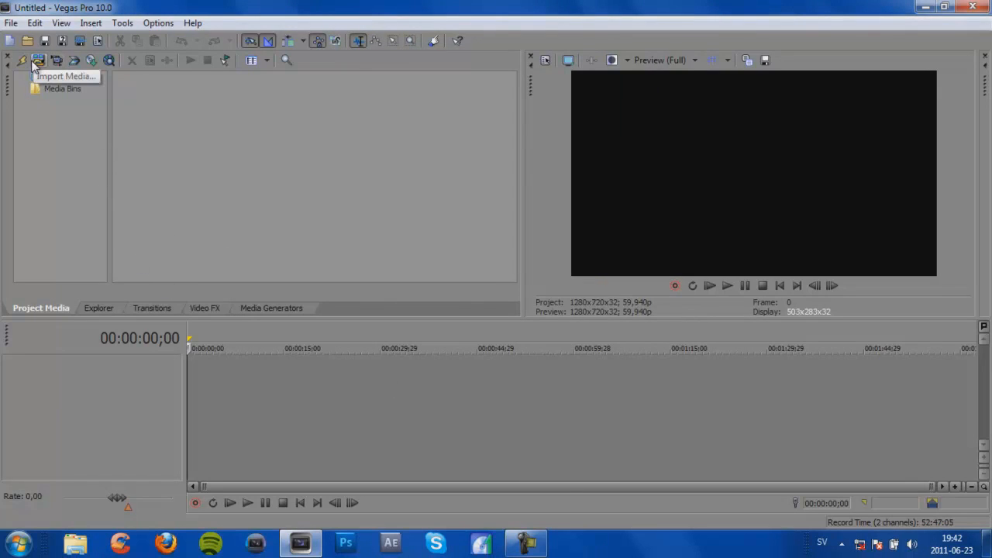
Import the clip zBonG GWK Subbase.wmv into the project
click(66, 76)
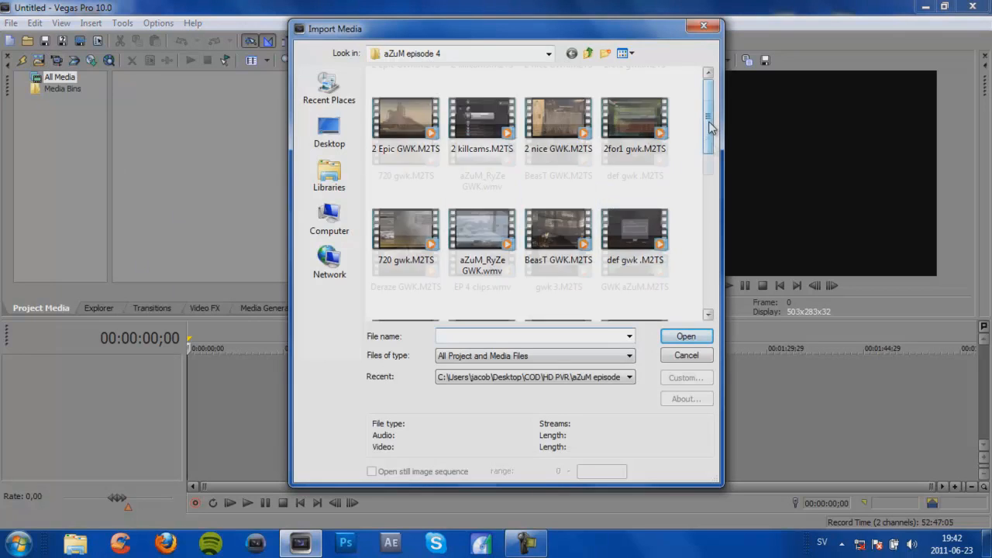
scroll(down, 3)
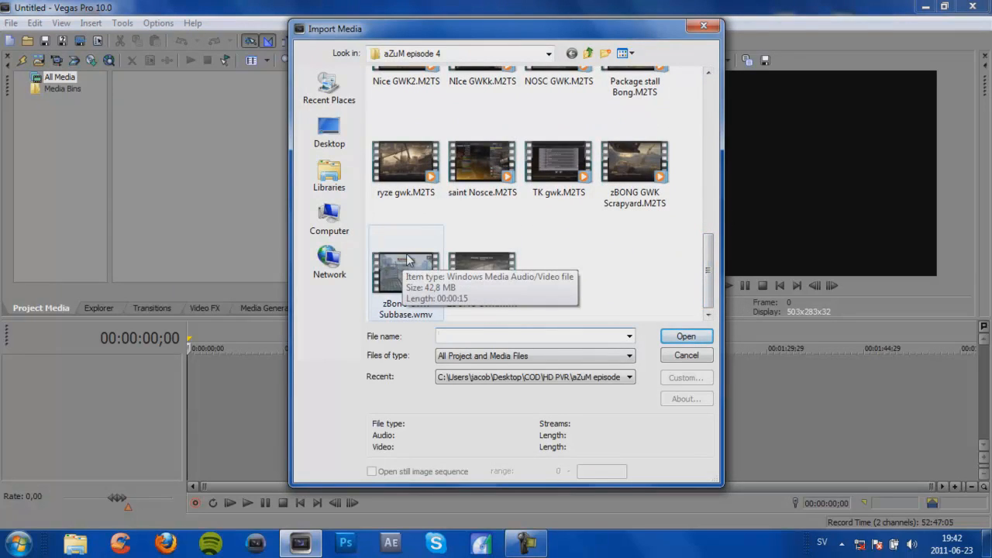
click(405, 271)
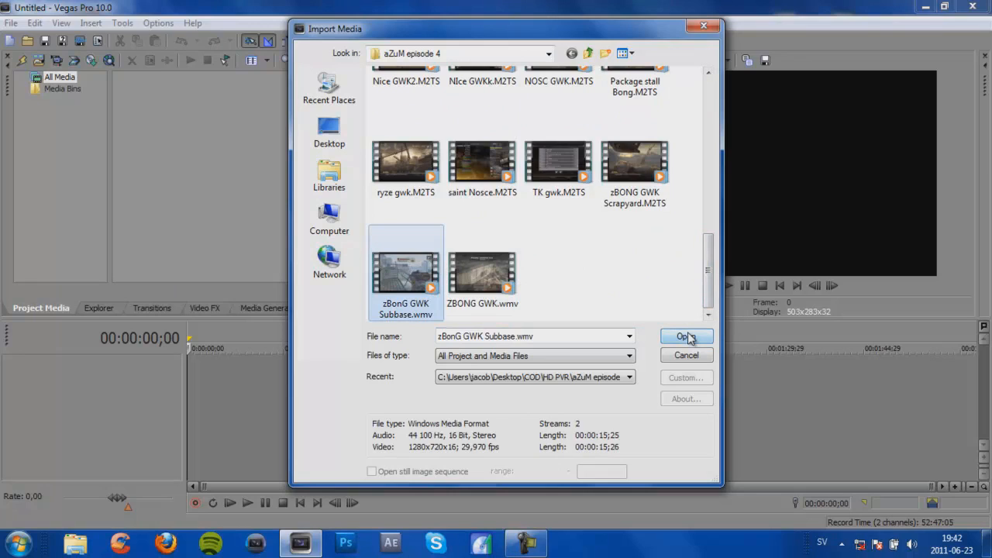
click(686, 336)
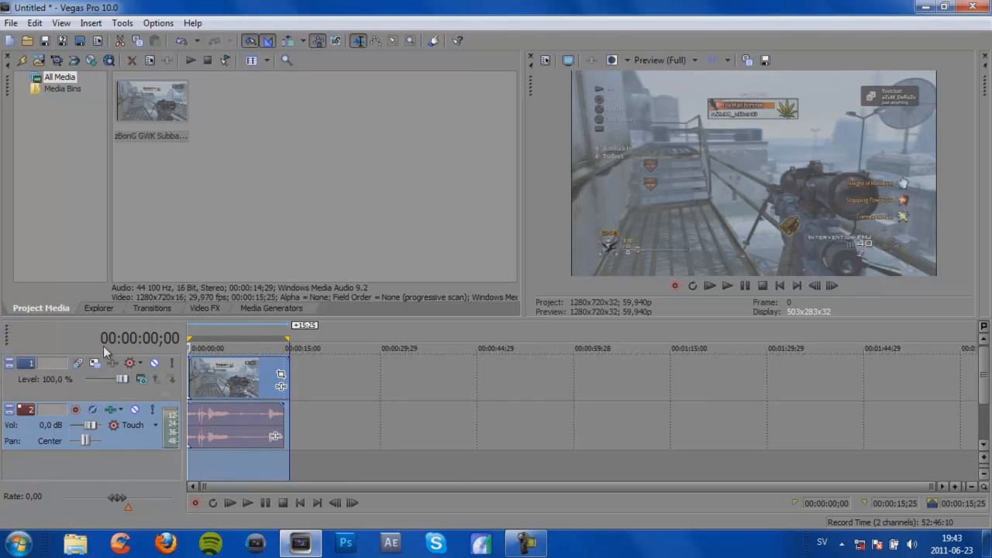
mouse_move(586, 465)
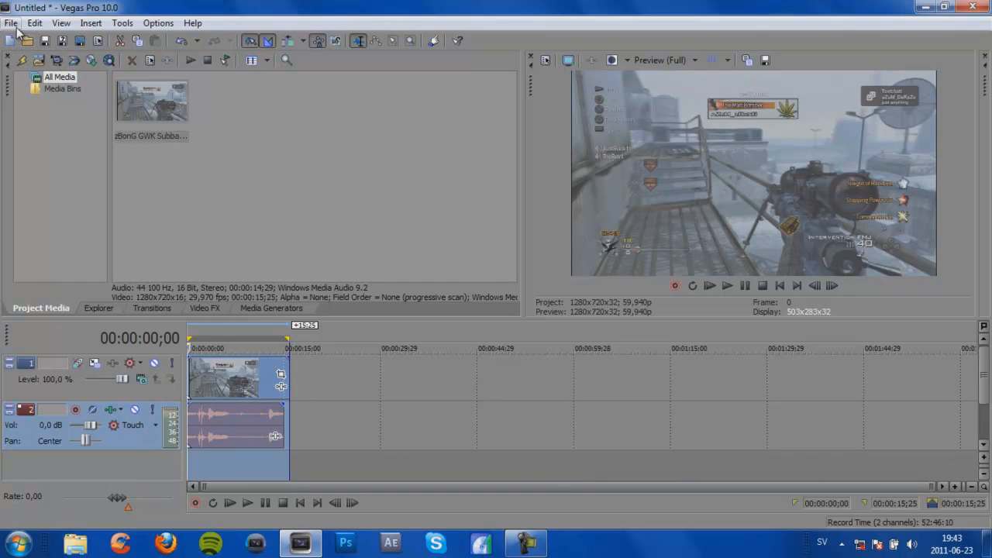
Open the Render As dialog from the File menu
click(11, 22)
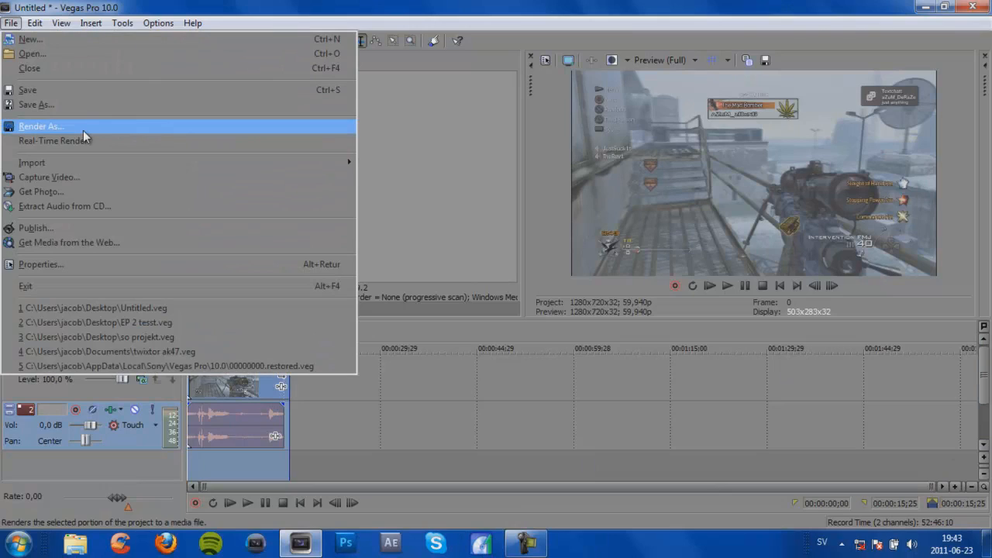
mouse_move(66, 105)
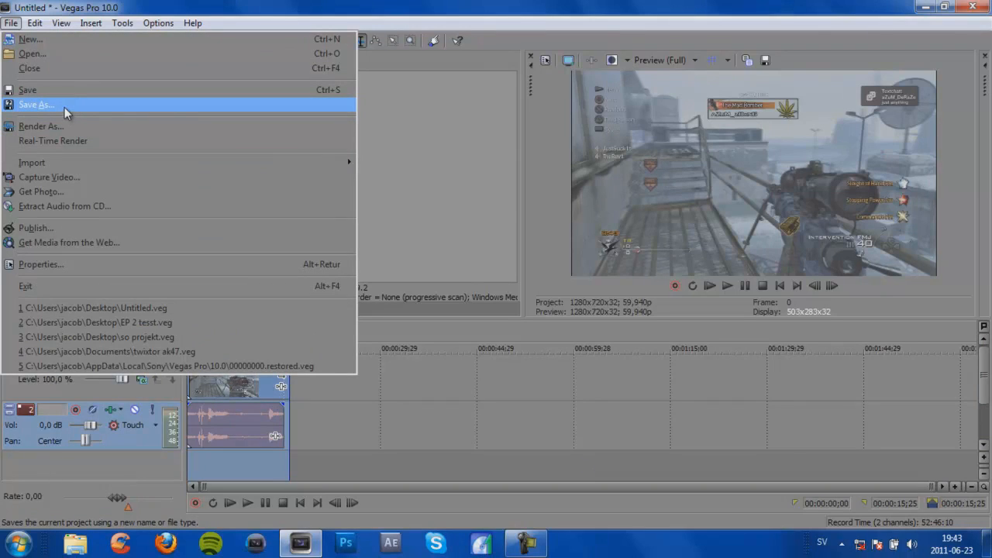
mouse_move(54, 105)
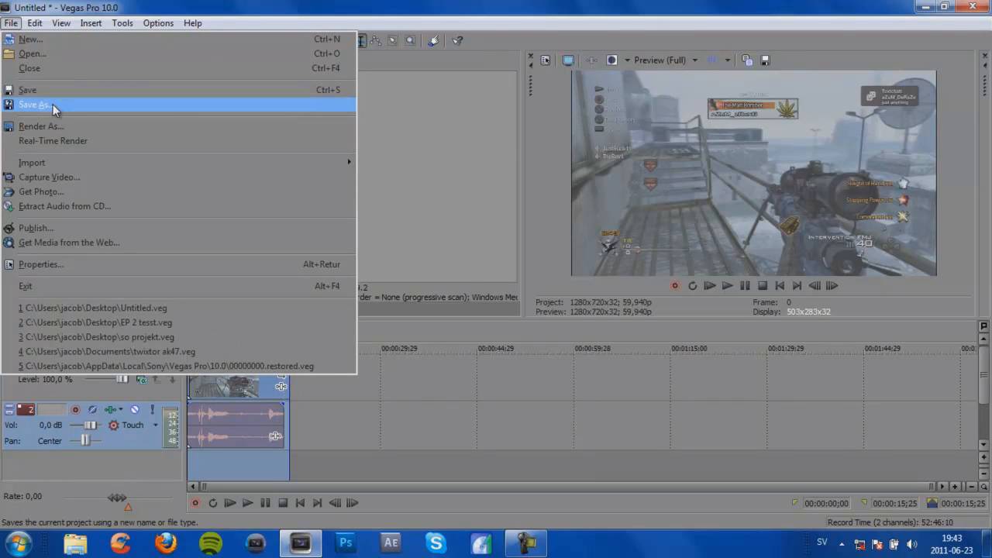
mouse_move(53, 126)
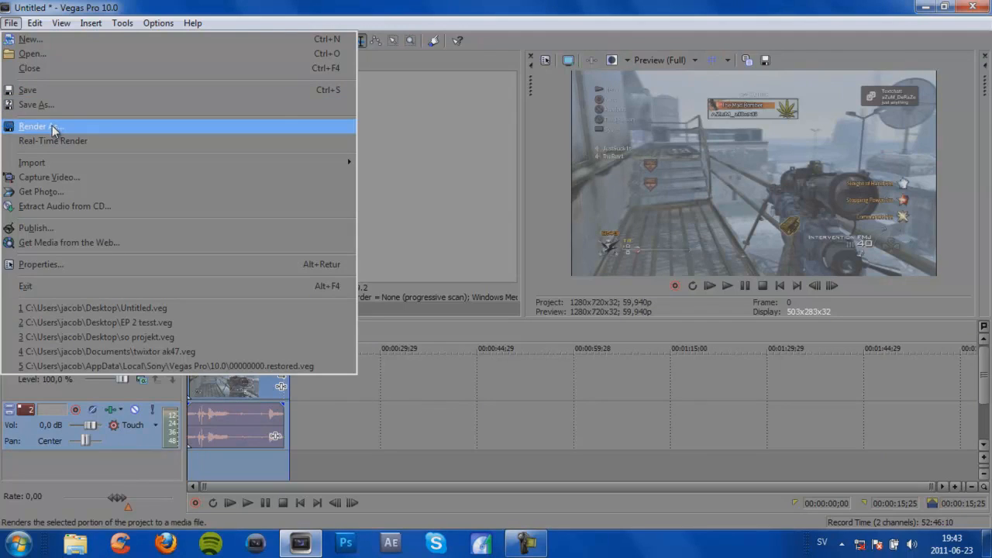
mouse_move(55, 138)
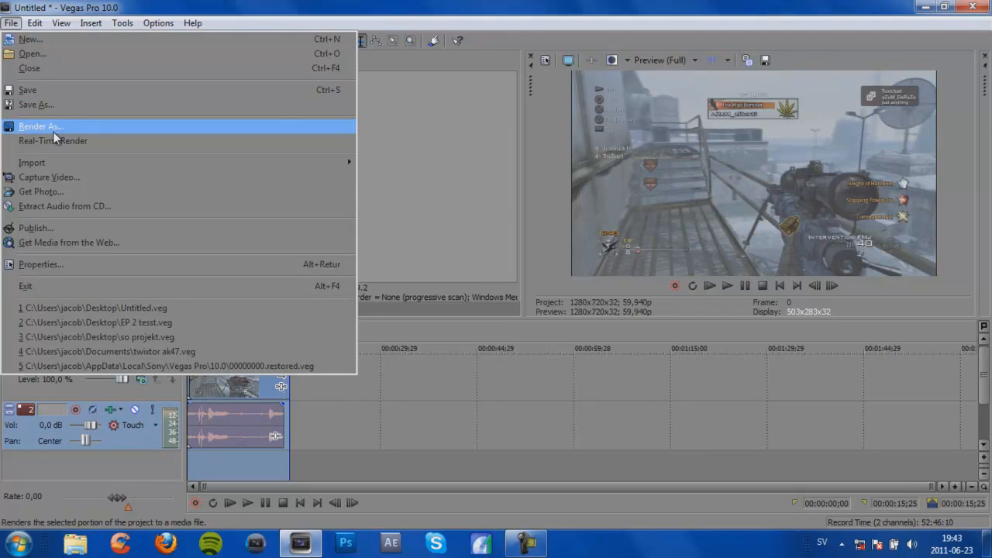
click(40, 127)
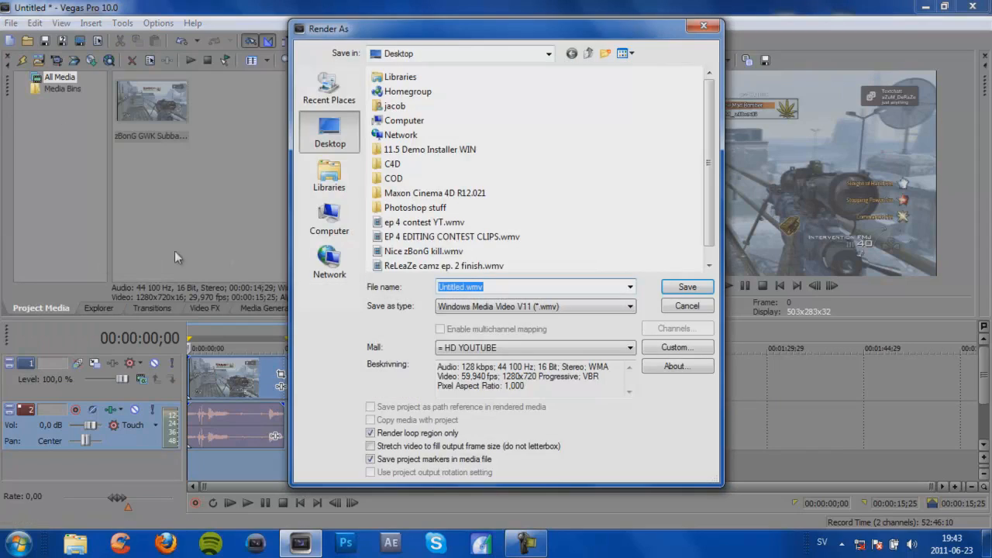
mouse_move(624, 269)
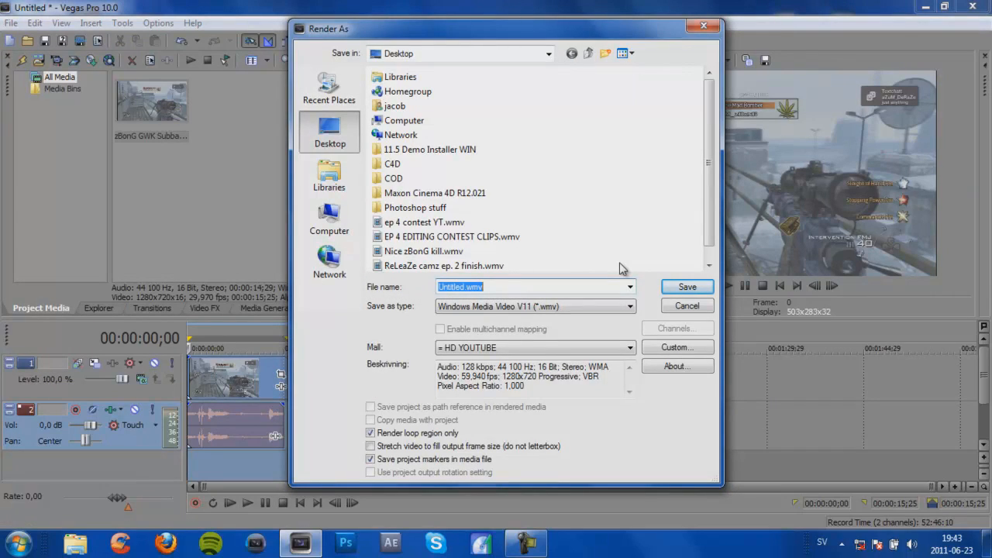
Name the output 'tutorial Sony vegas 10' and choose the HD YOUTUBE template
text(tutori)
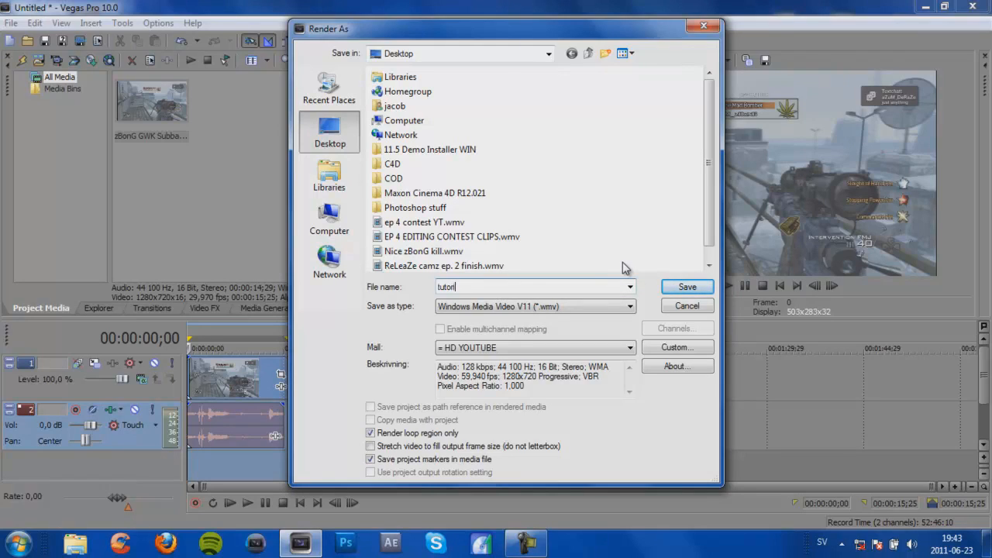
text(al)
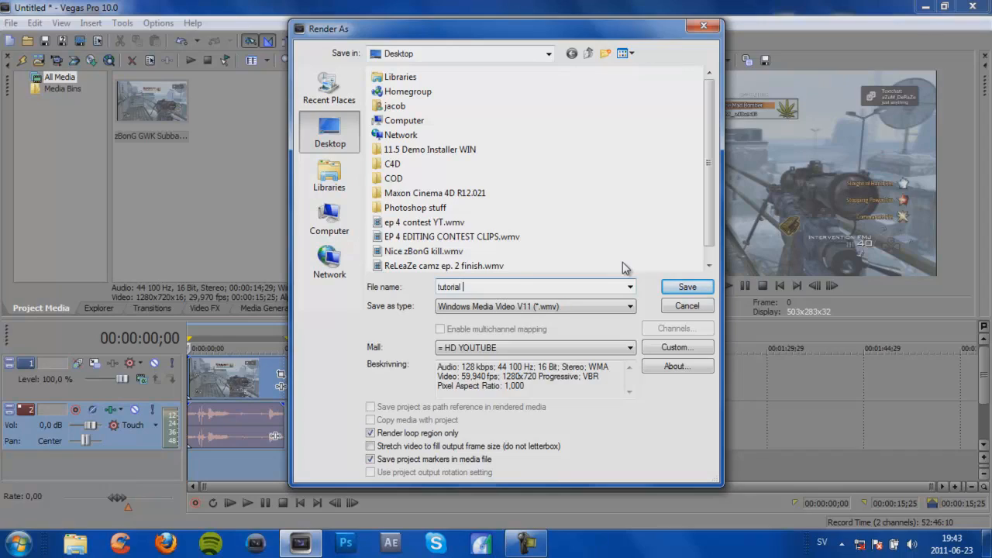
text(Sony vegas 10.wmv)
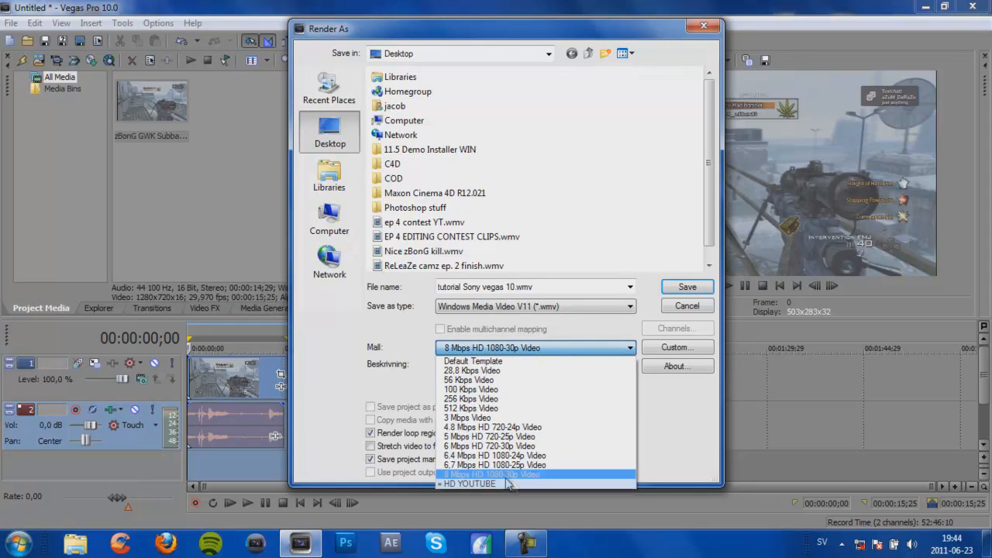
click(469, 483)
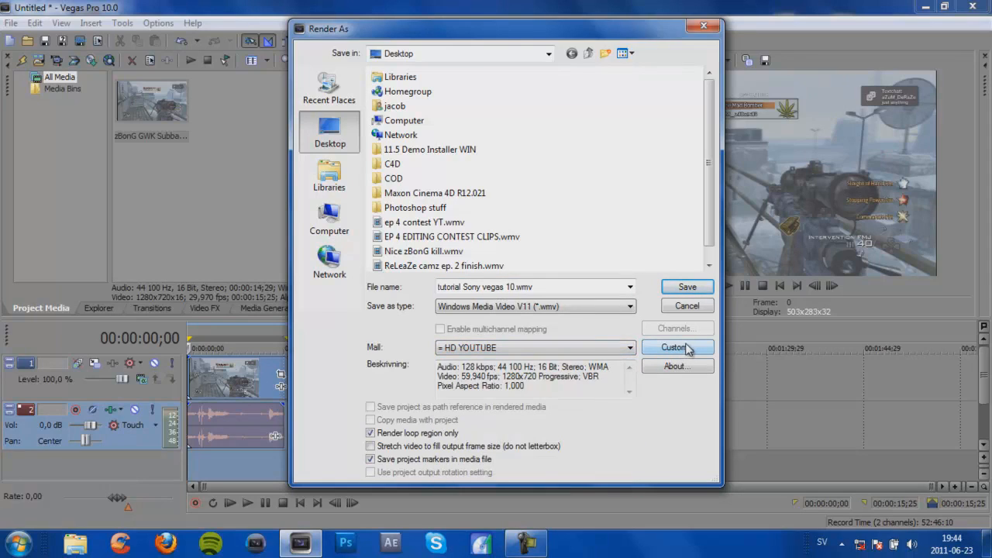
Open the HD YOUTUBE template's custom settings, showing 128 kbps 44 kHz stereo audio
click(677, 347)
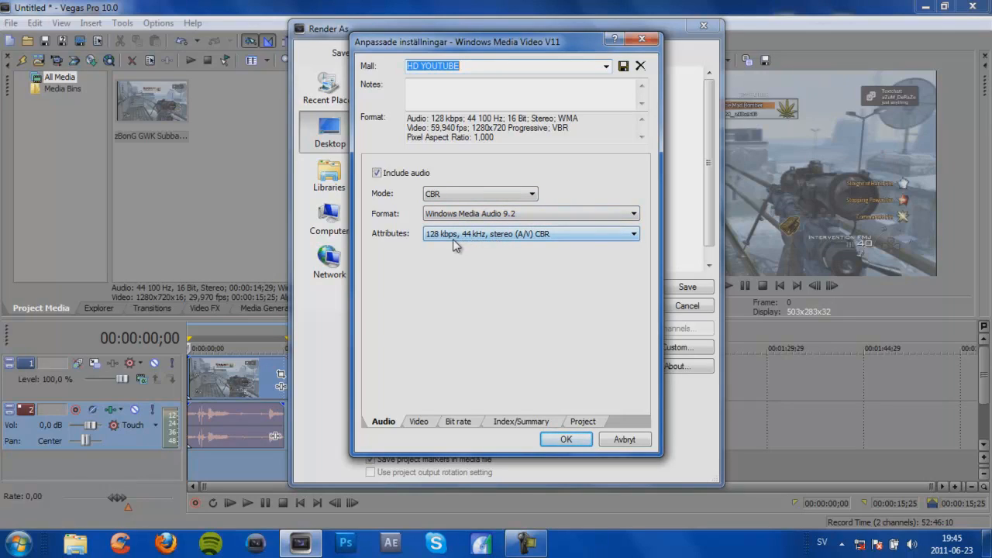
mouse_move(451, 242)
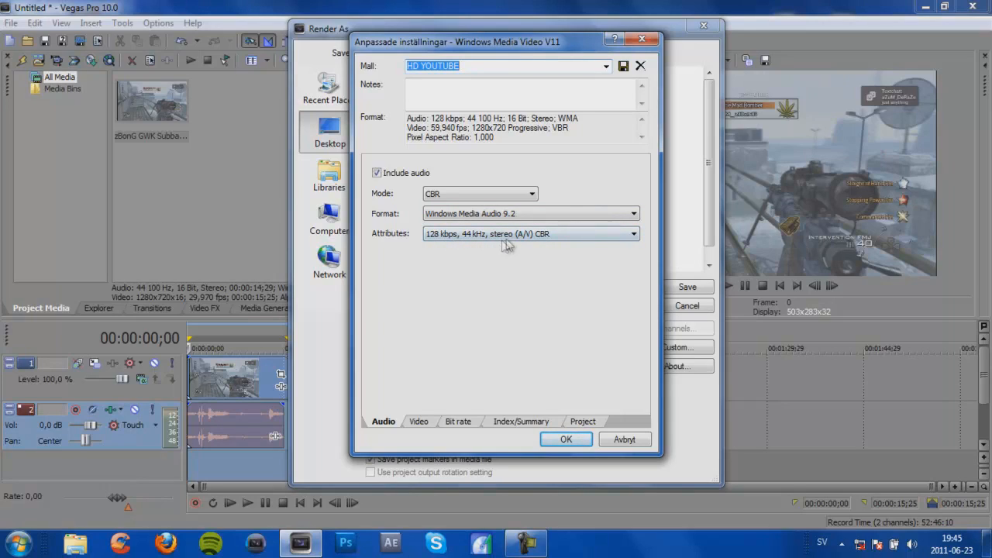
mouse_move(416, 420)
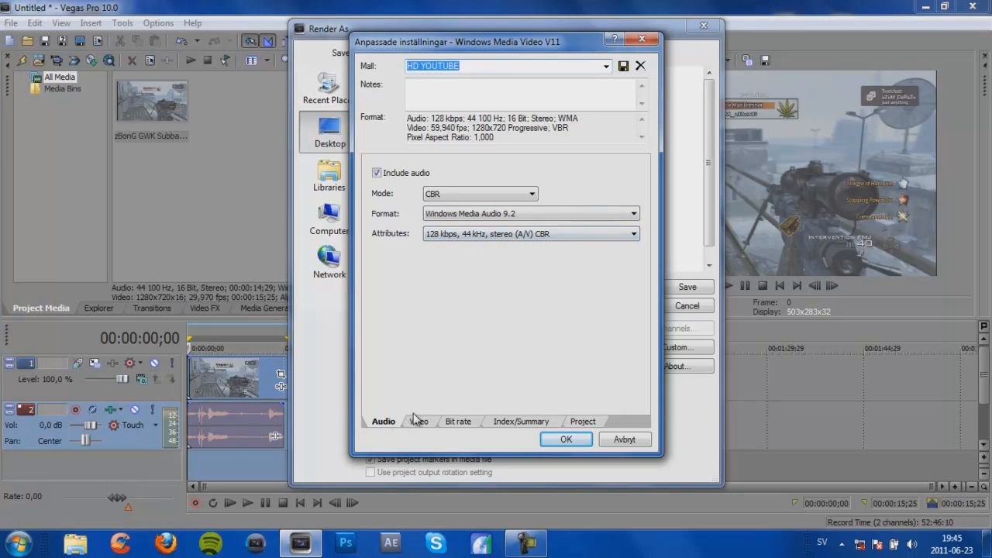
Change the template's video frame rate from 59,94 to 29,970 (NTSC), keeping 1280x720
click(419, 421)
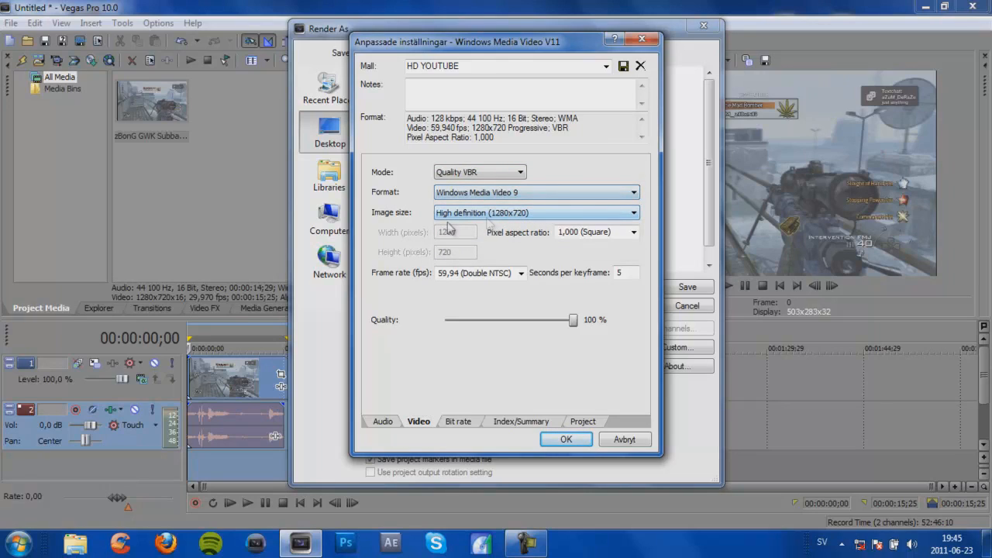
click(633, 213)
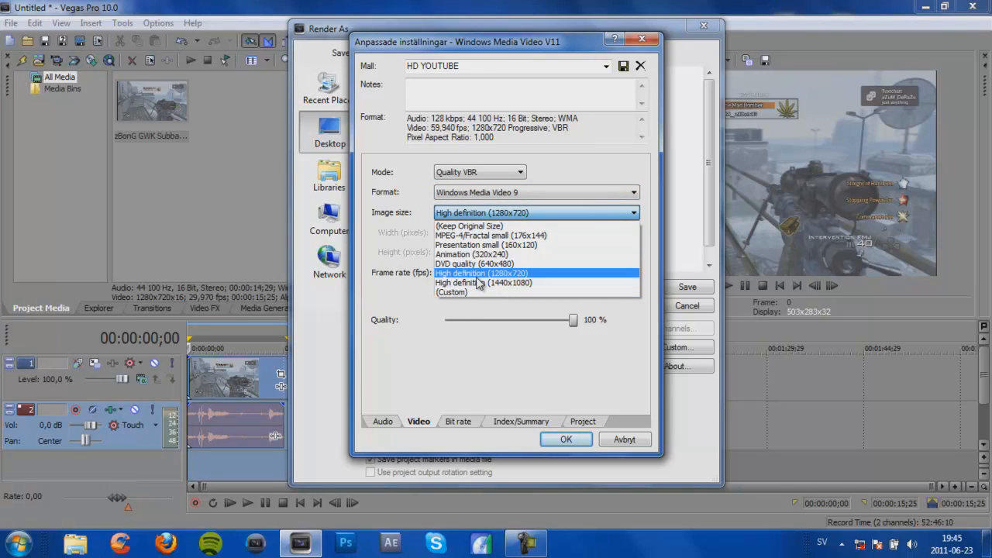
mouse_move(473, 264)
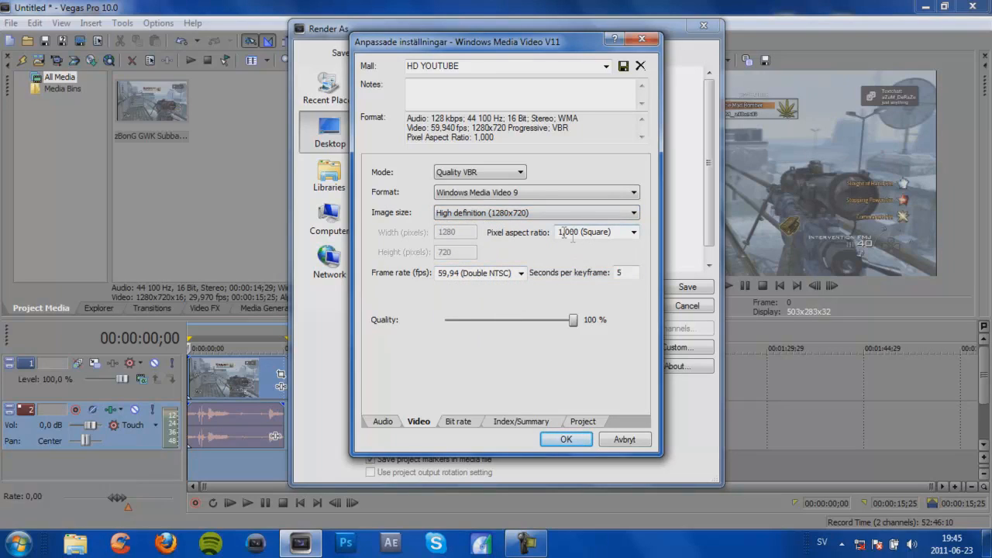
mouse_move(570, 245)
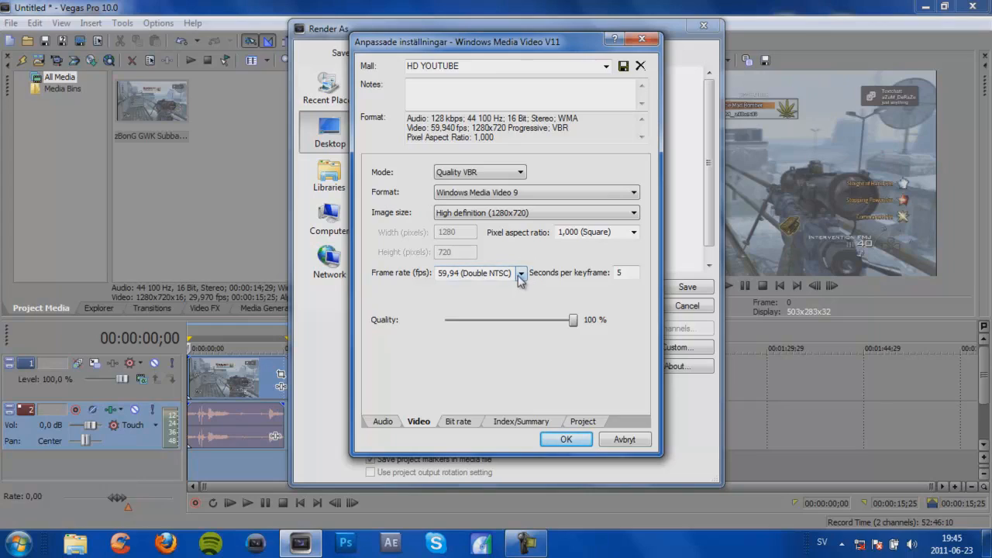
mouse_move(534, 312)
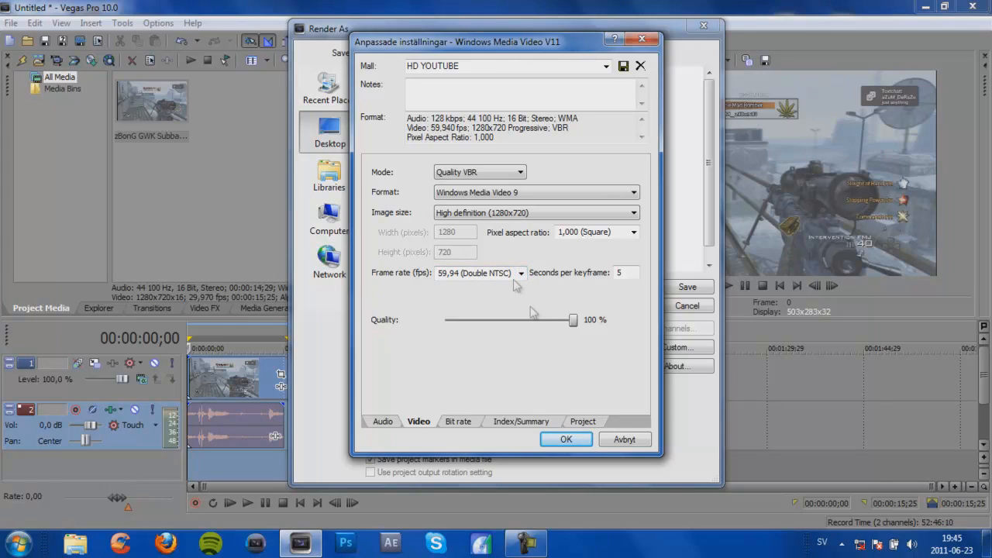
click(520, 272)
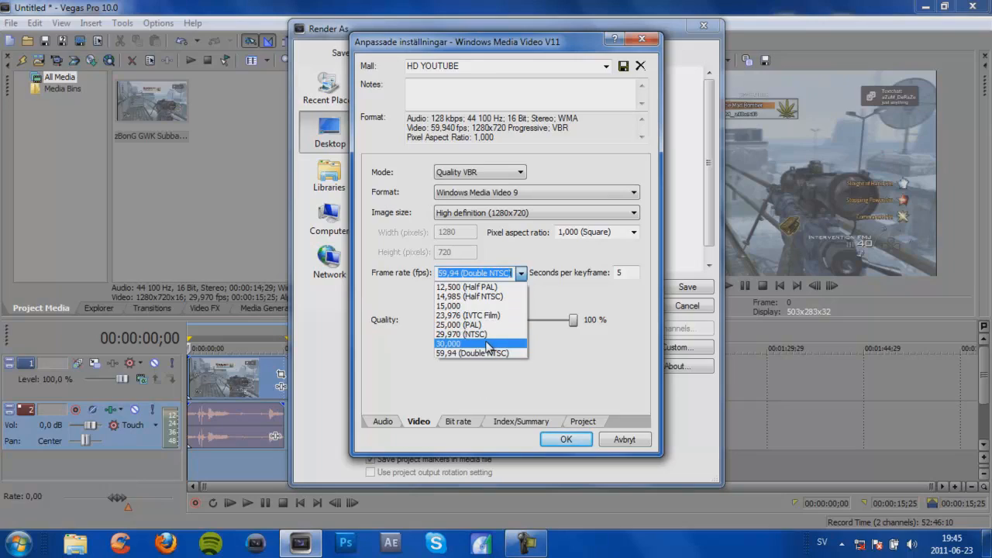
mouse_move(461, 334)
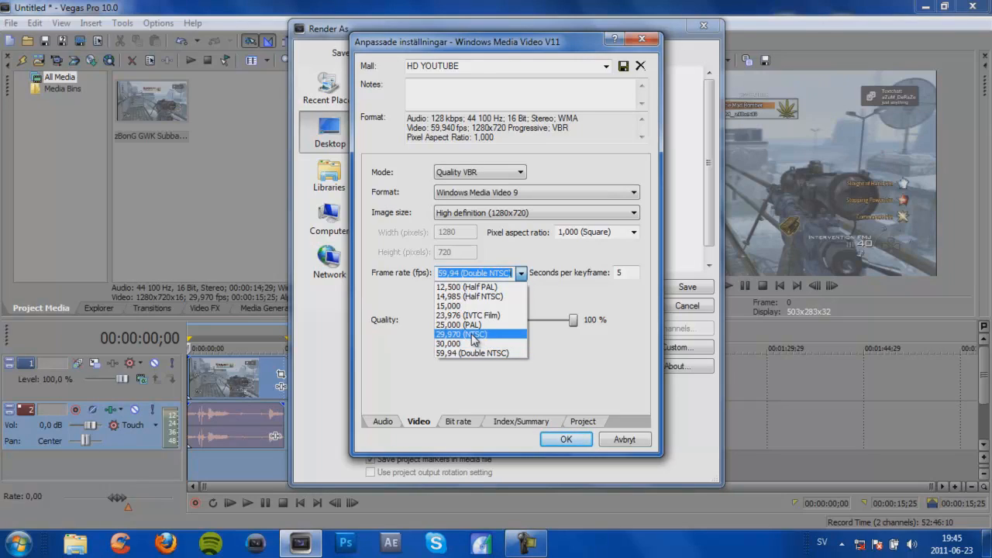
mouse_move(475, 340)
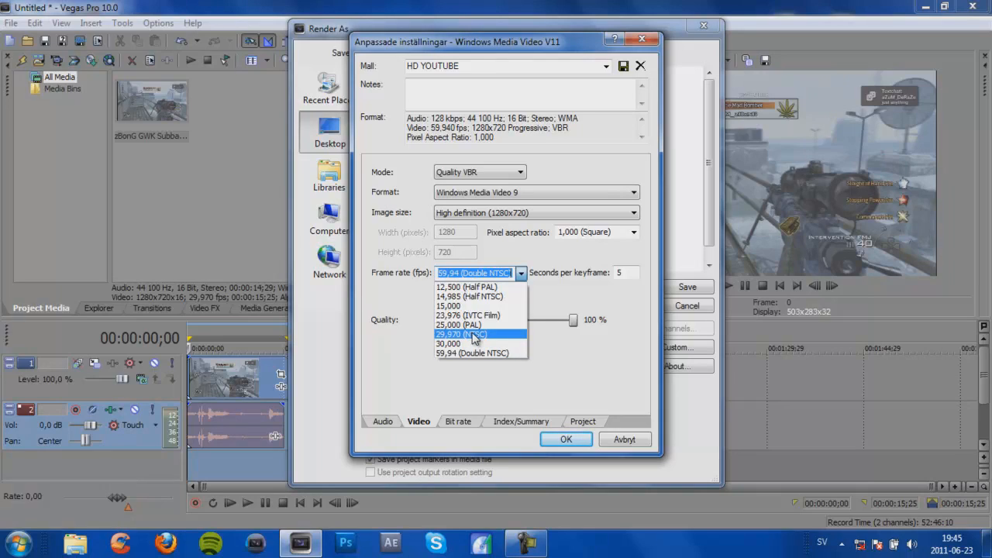
click(460, 333)
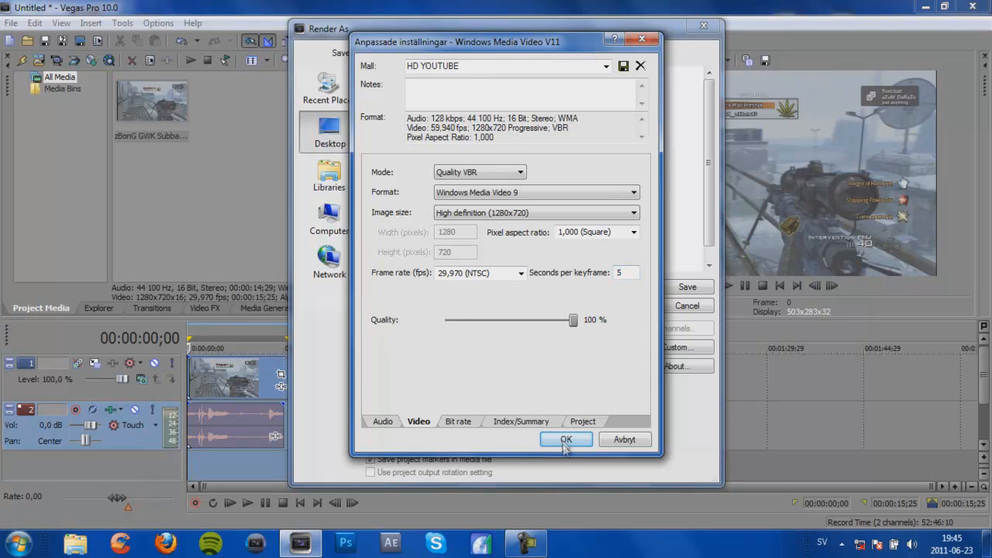
Review the remaining template tabs, accept them, and render tutorial Sony vegas 10.wmv
click(458, 421)
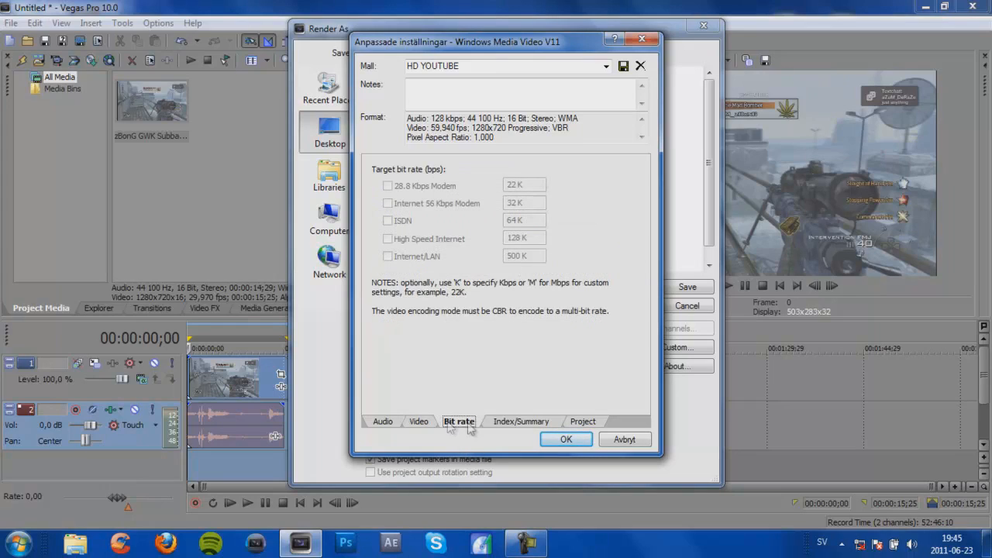
mouse_move(525, 424)
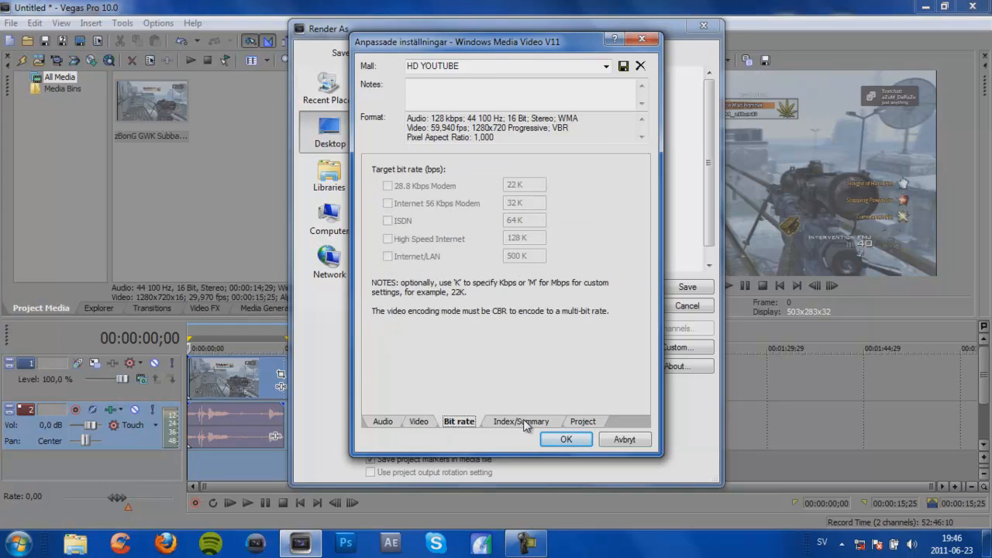
click(520, 420)
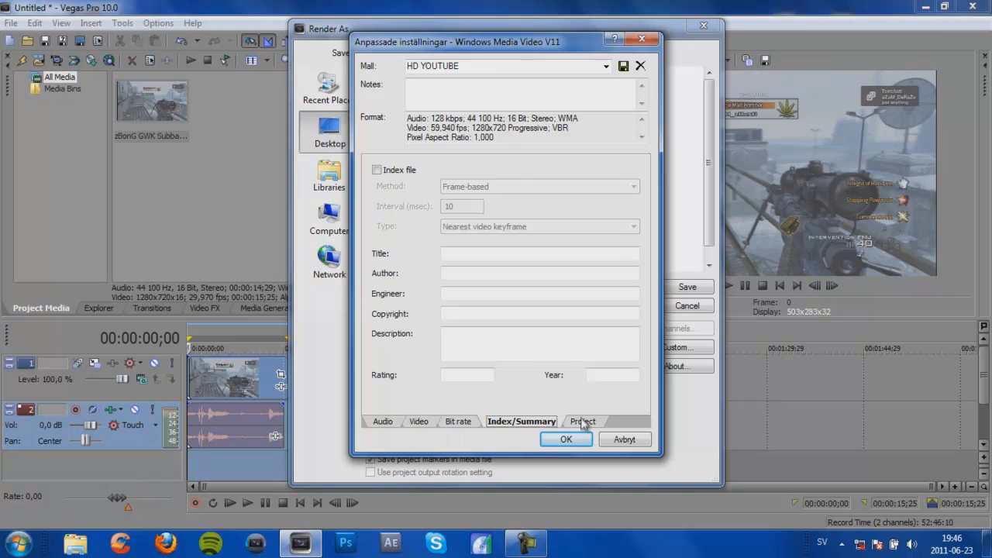
click(582, 421)
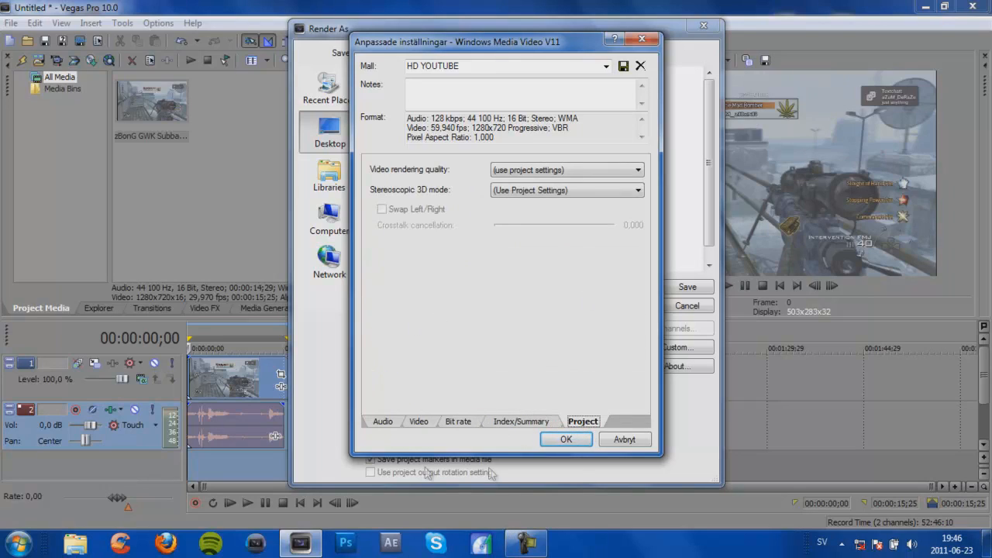
click(566, 439)
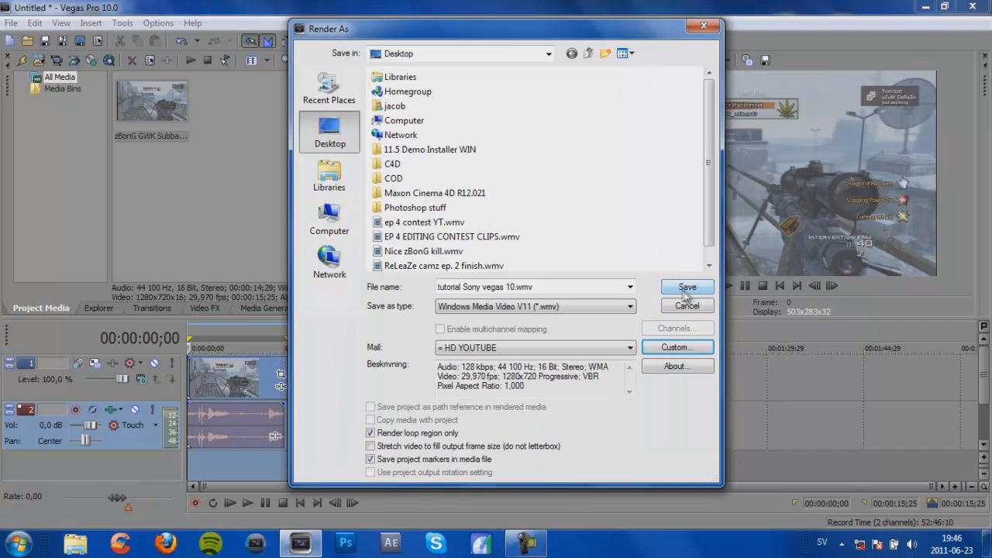
click(685, 287)
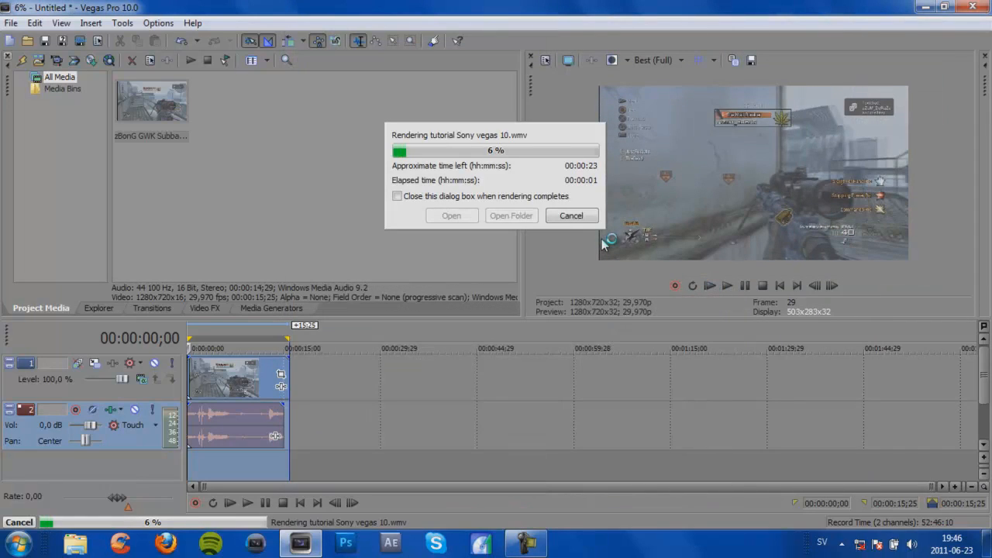
mouse_move(585, 273)
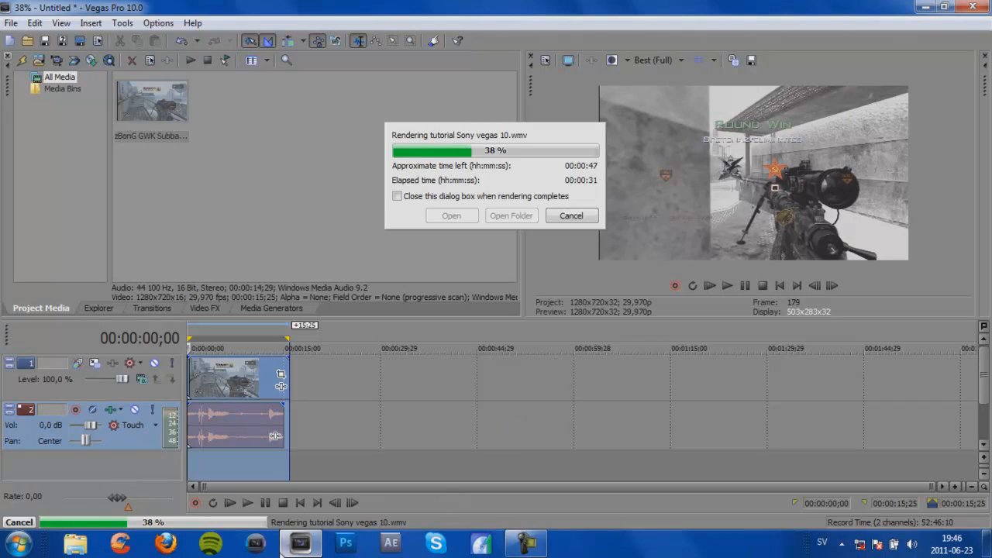
mouse_move(300, 542)
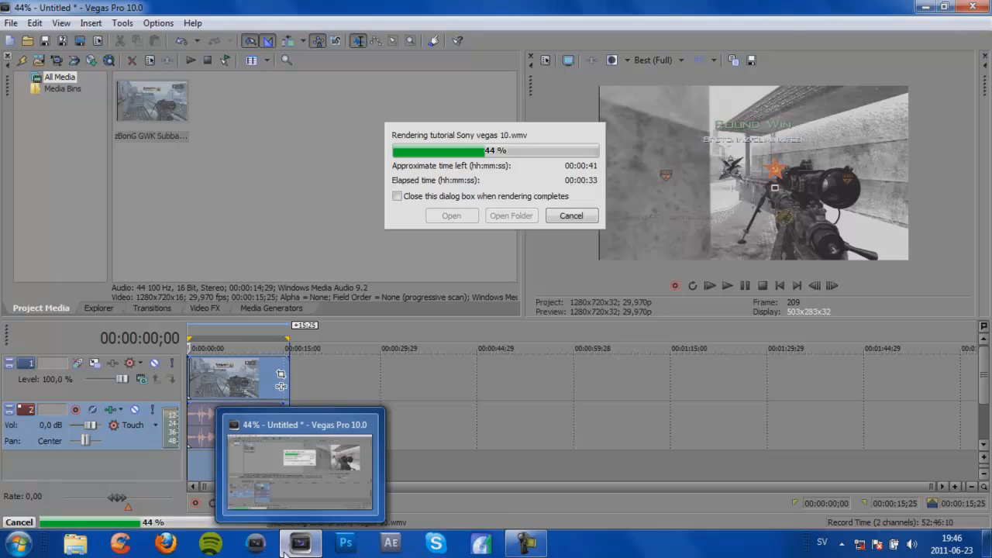